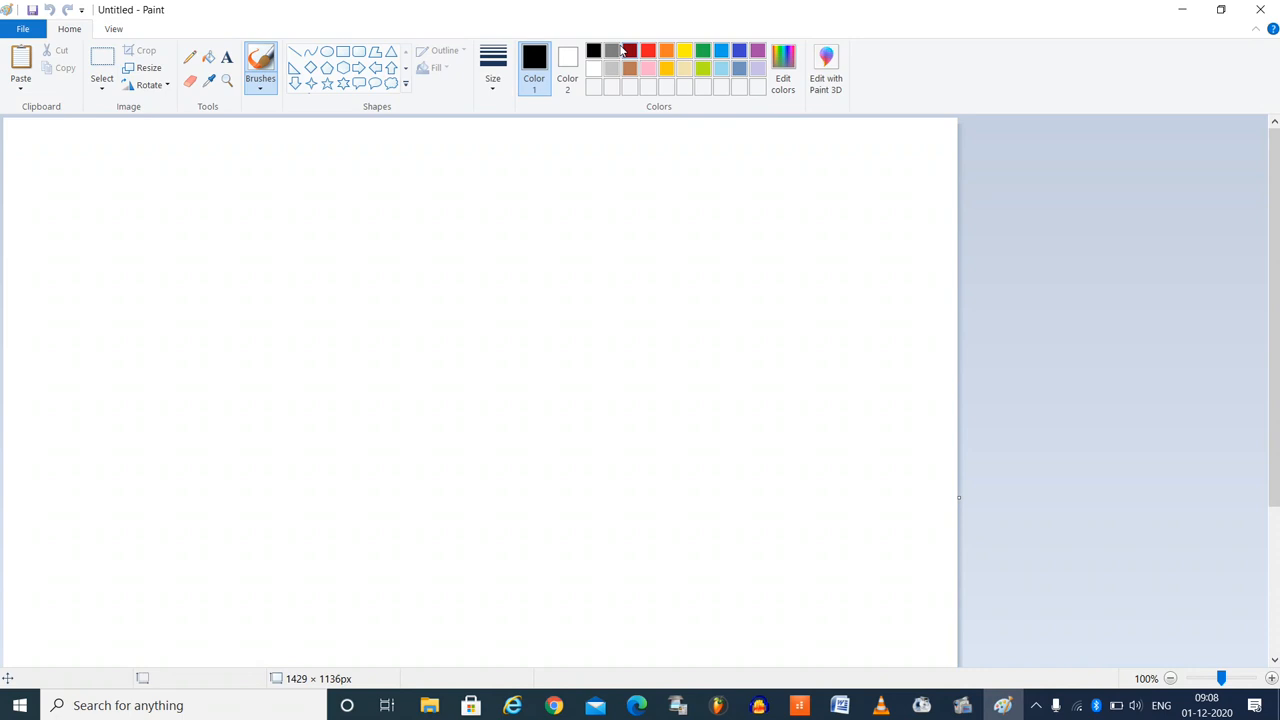
# Draw a large five-pointed star outline in the upper canvas
pyautogui.click(492, 70)
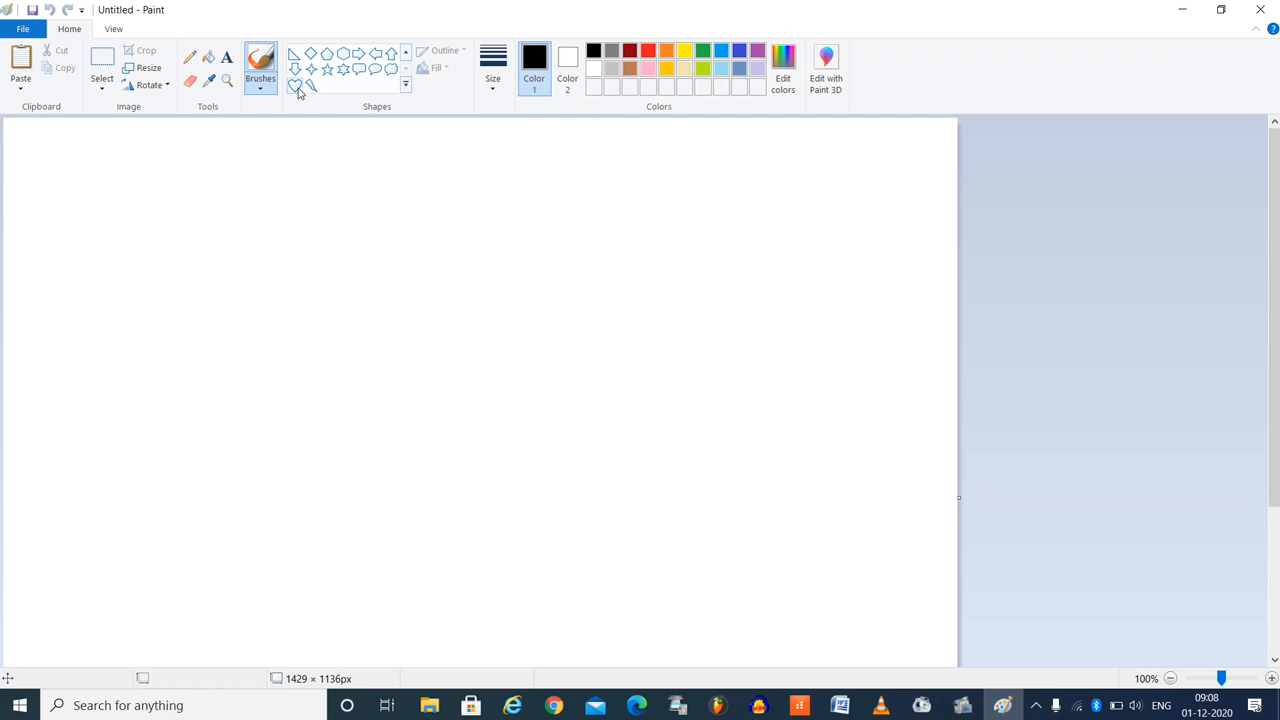
pyautogui.moveTo(250, 208); pyautogui.dragTo(553, 458)
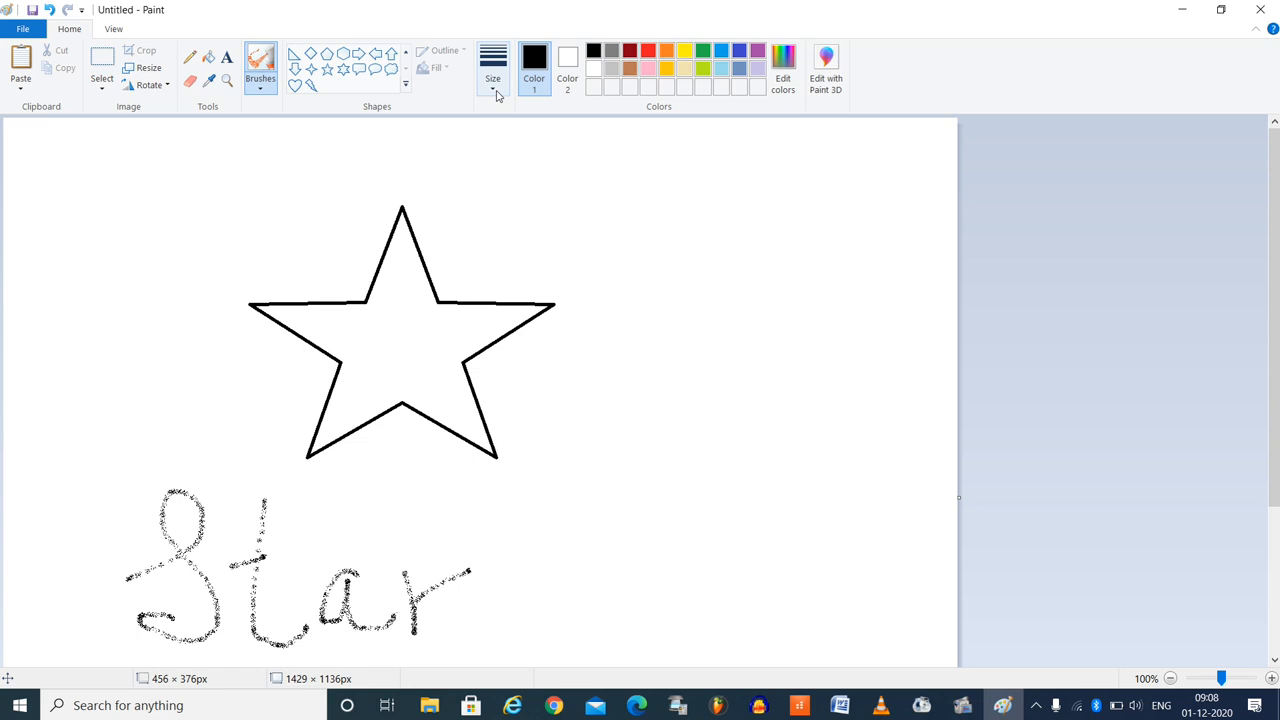
pyautogui.moveTo(227, 57)
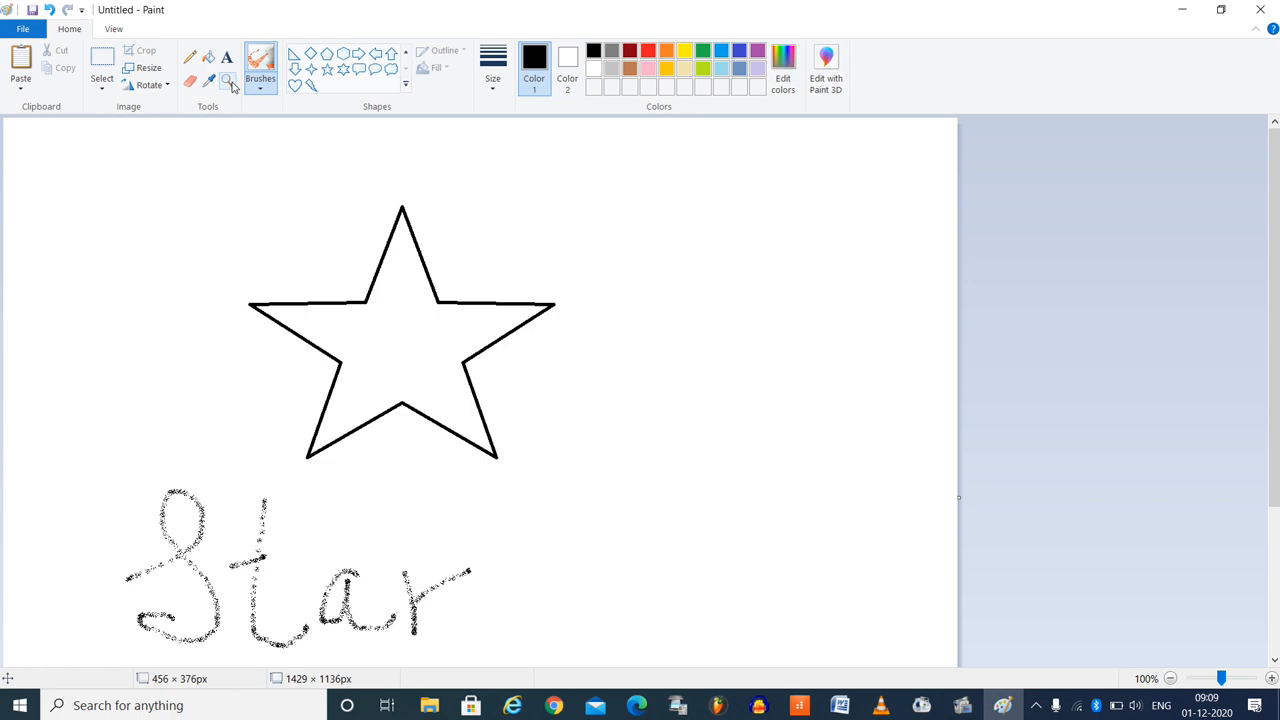
# Select the star and place a duplicate copy to the right of the original
pyautogui.click(101, 70)
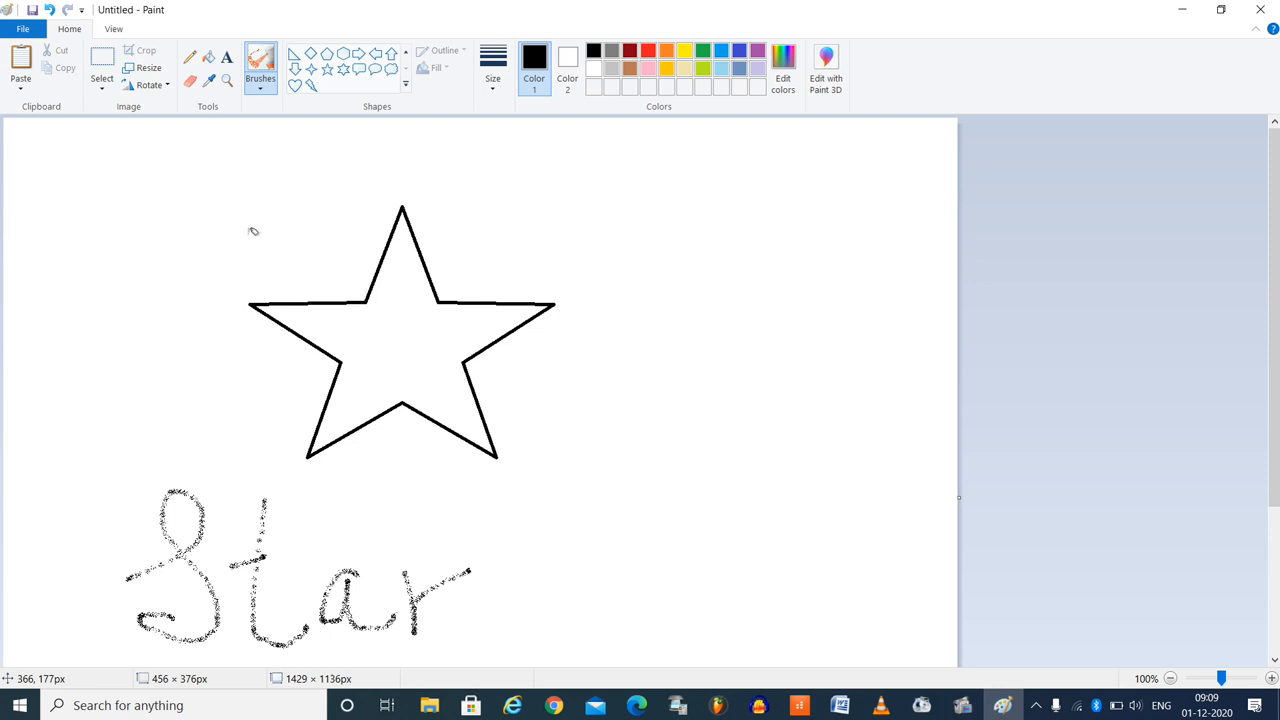
pyautogui.moveTo(217, 177); pyautogui.dragTo(586, 478)
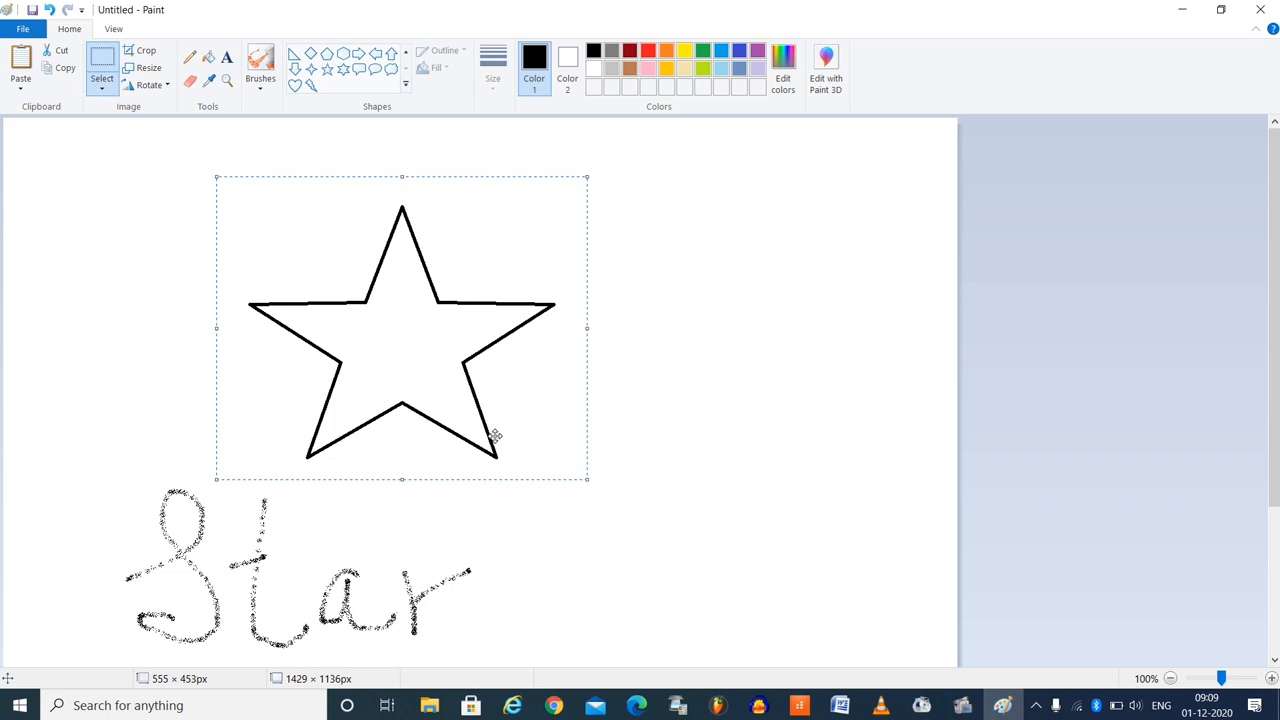
pyautogui.moveTo(400, 330); pyautogui.dragTo(755, 330)
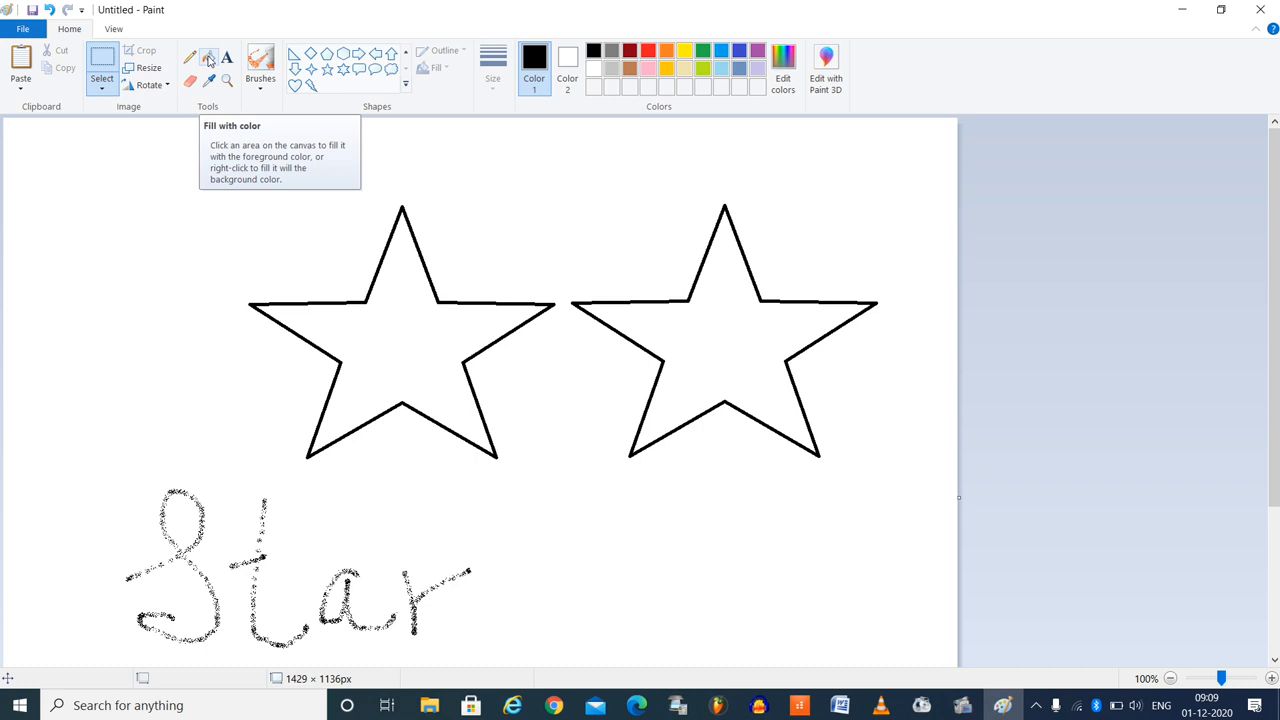
# Fill the left star yellow and the right star orange
pyautogui.click(724, 363)
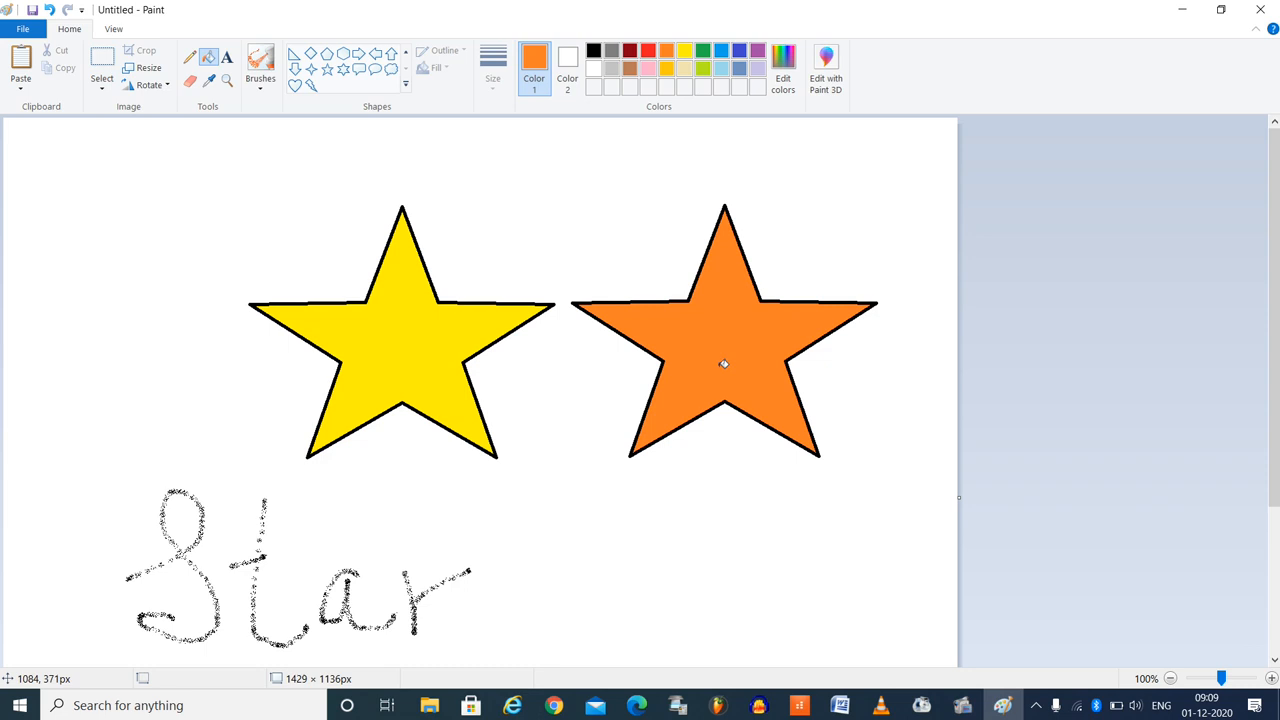
pyautogui.moveTo(684, 487); pyautogui.dragTo(769, 552)
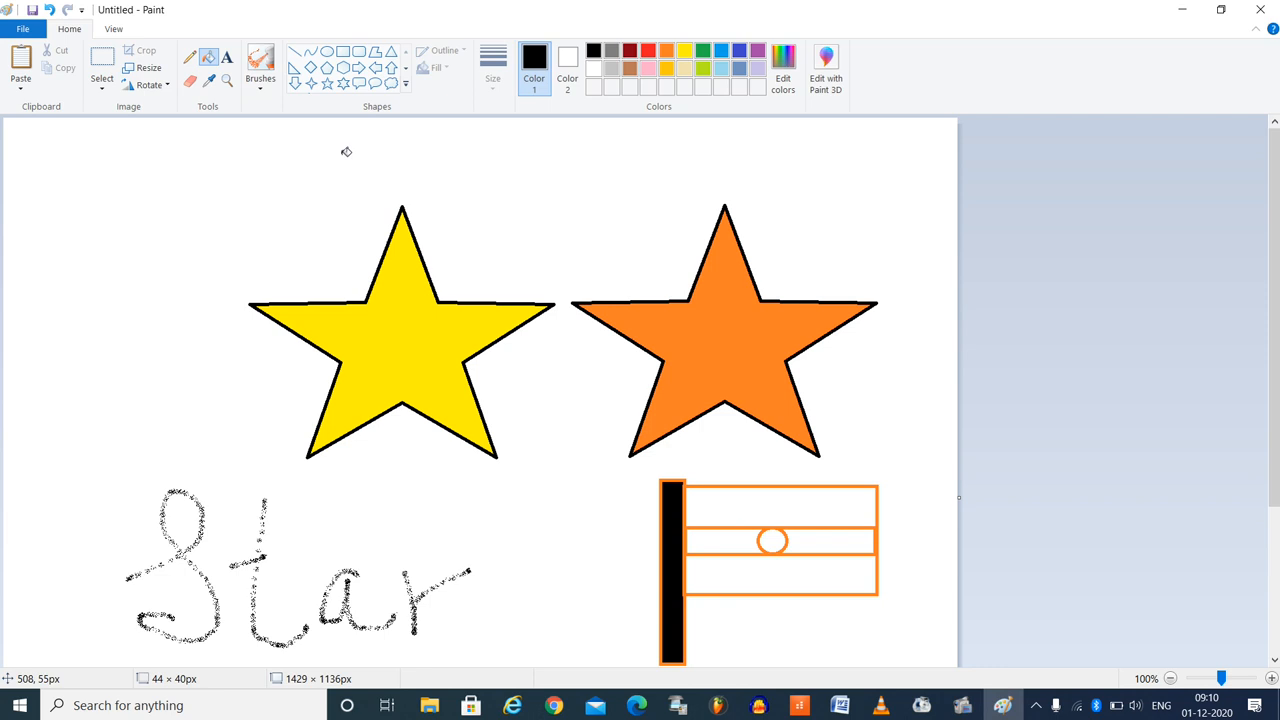
pyautogui.moveTo(308, 484)
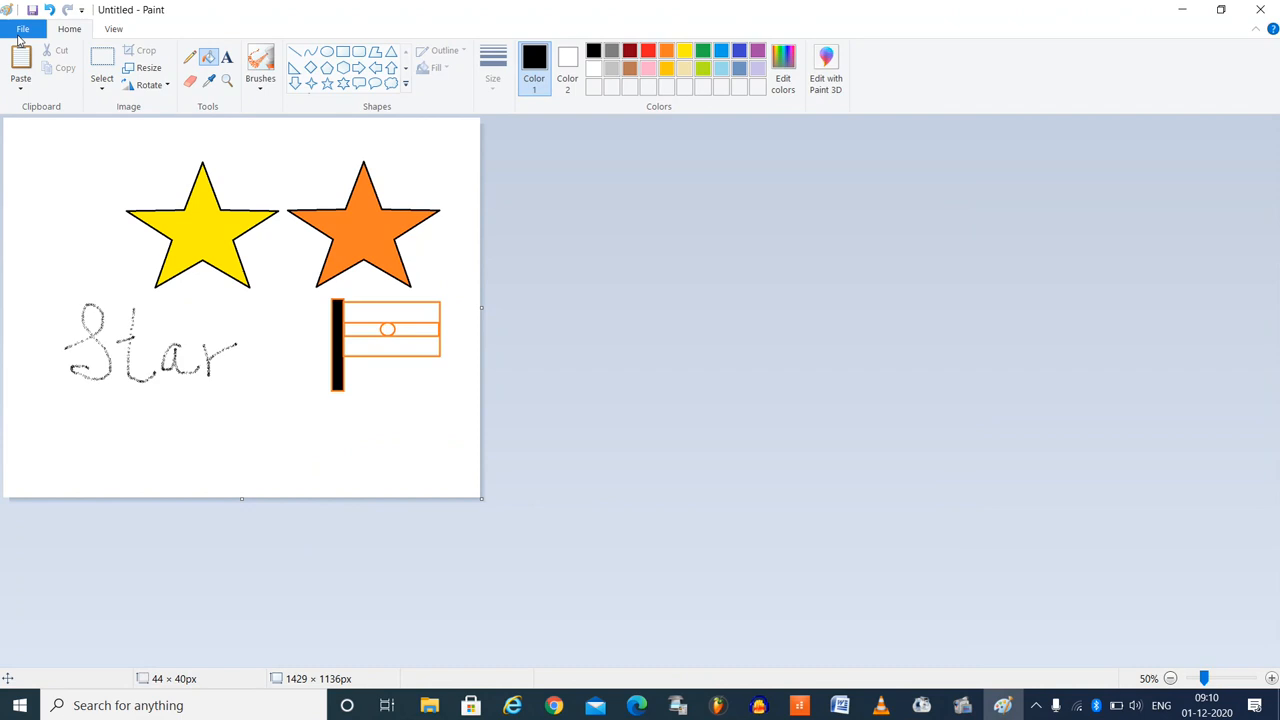
# Save the picture as Stars.png in the show folder
pyautogui.click(22, 28)
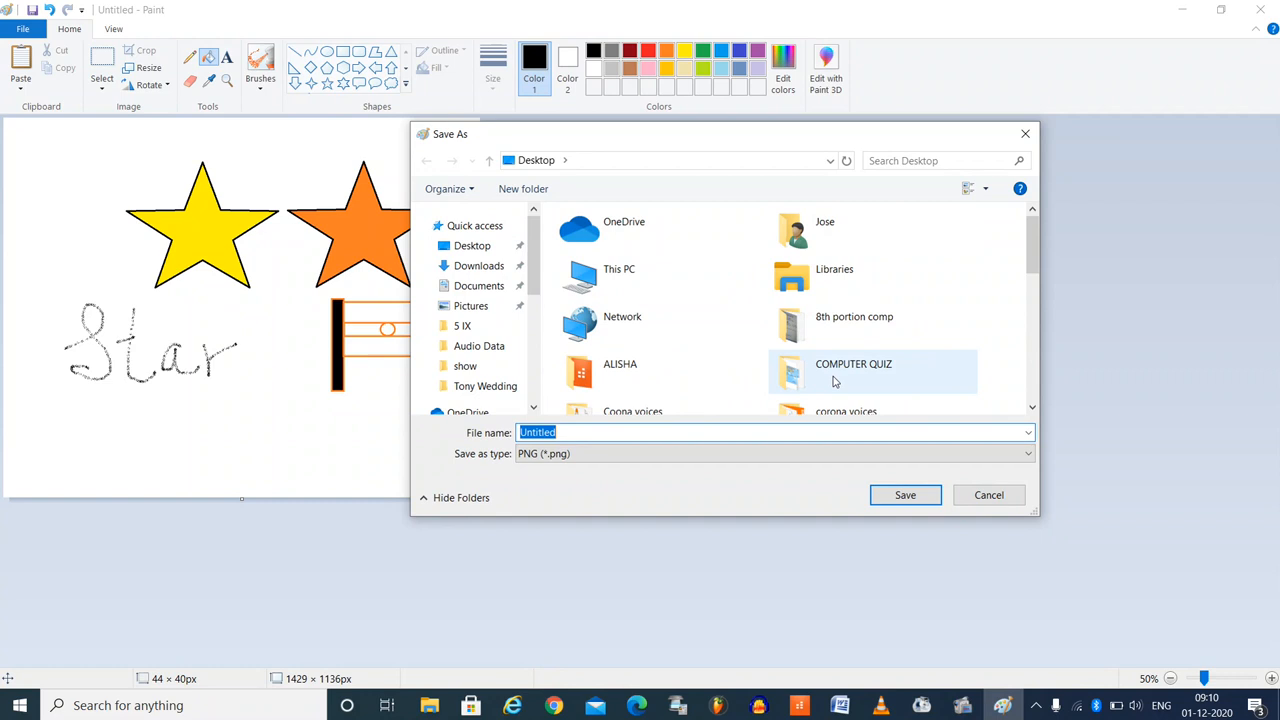
pyautogui.doubleClick(465, 365)
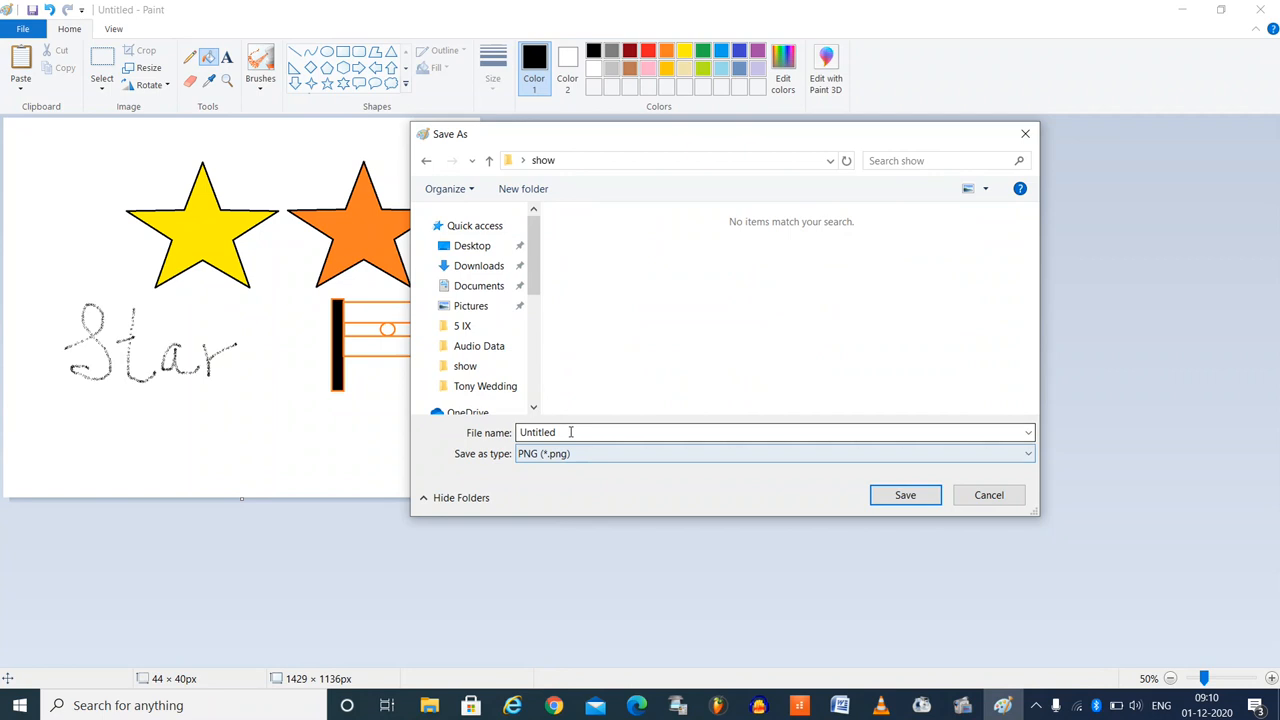
pyautogui.click(904, 494)
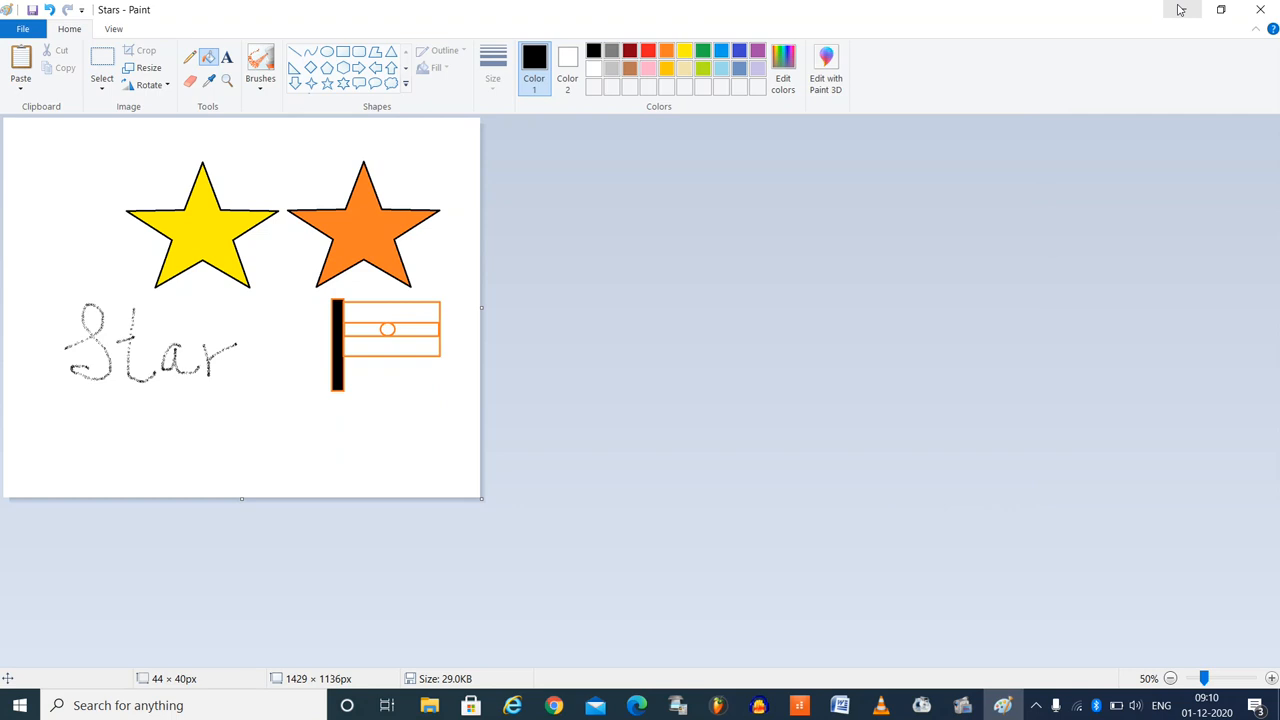